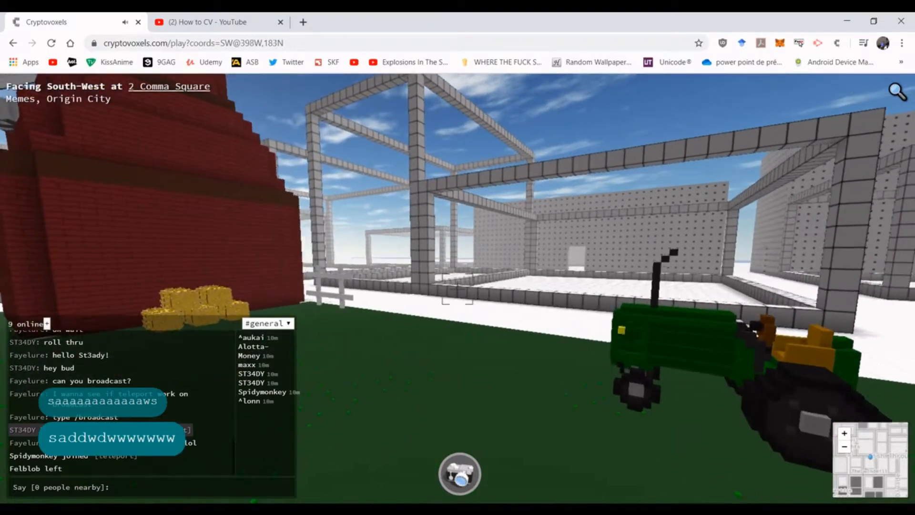
Walk the avatar forward across the farm plot until facing east beside the red barn.
{"action": "key", "text": "w"}
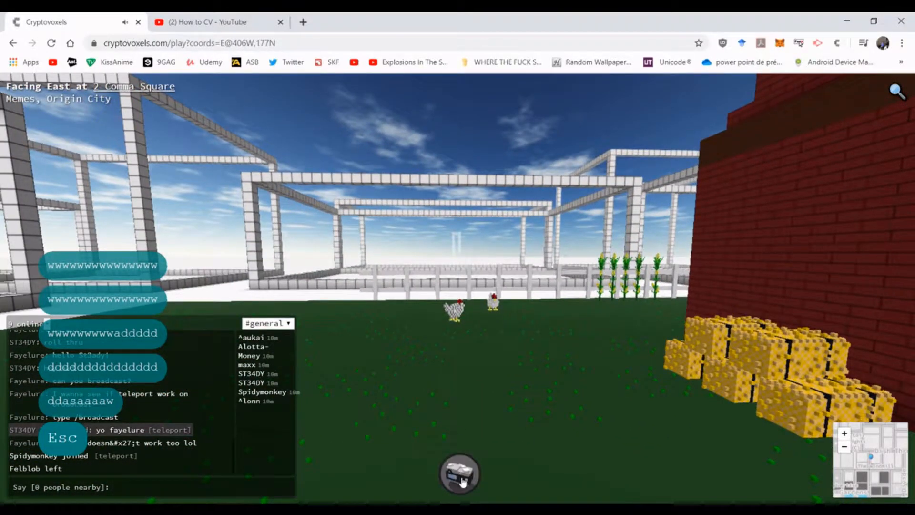
Capture a womp snapshot of the chickens captioned 'Chickens!'.
{"action": "left_click", "coordinate": [460, 475]}
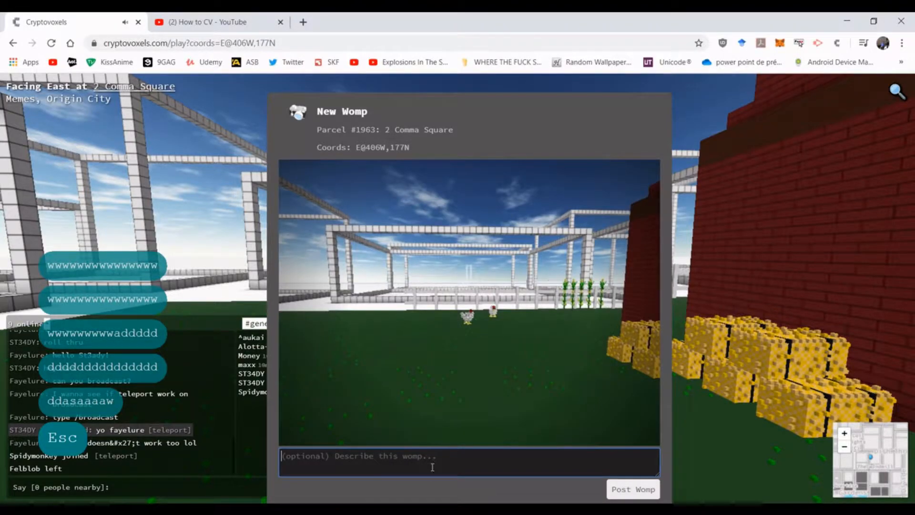
{"action": "type", "text": "Chickens"}
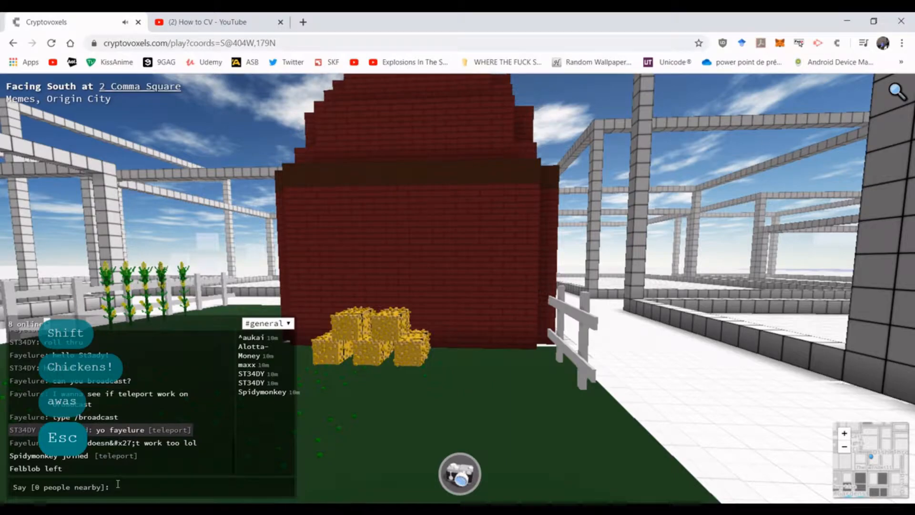
Greet the team with 'Hello teamm' and send '/broadcast hello broadcast test' to all players.
{"action": "type", "text": "Hell"}
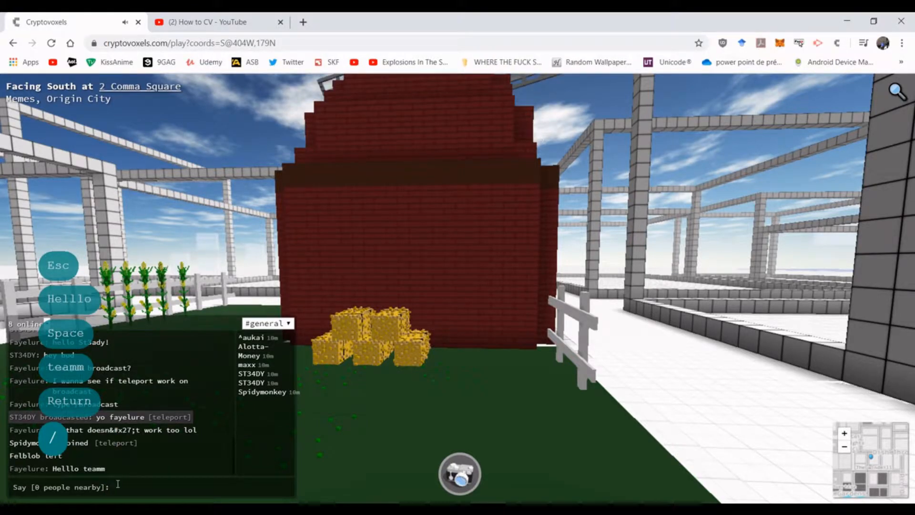
{"action": "type", "text": "/broadcast"}
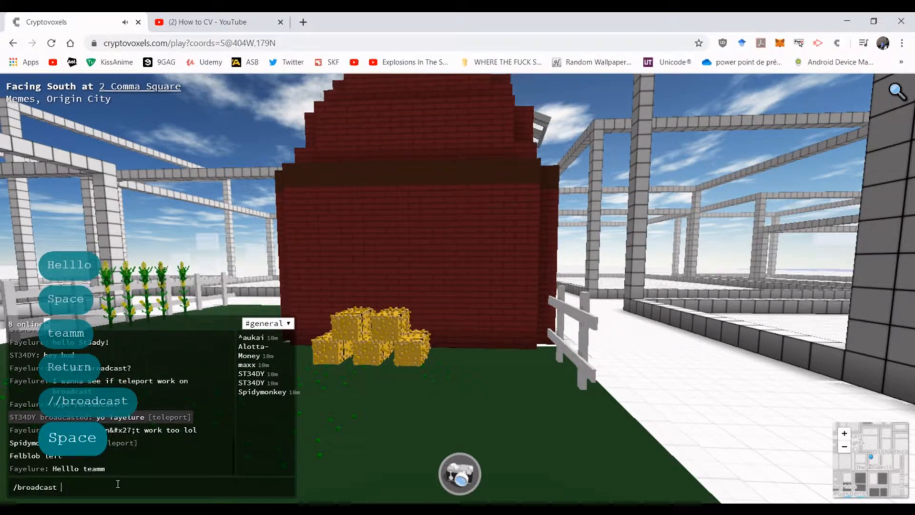
{"action": "type", "text": "hello broadcast te"}
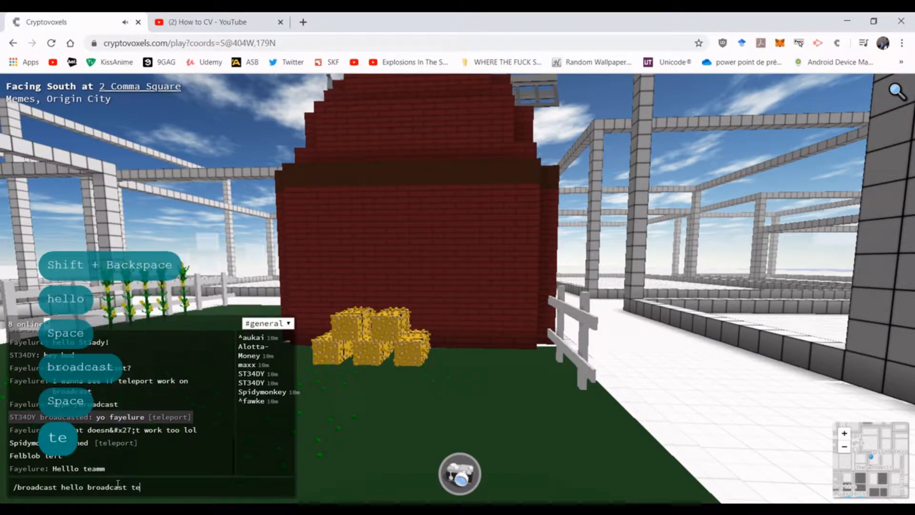
{"action": "key", "text": "Return"}
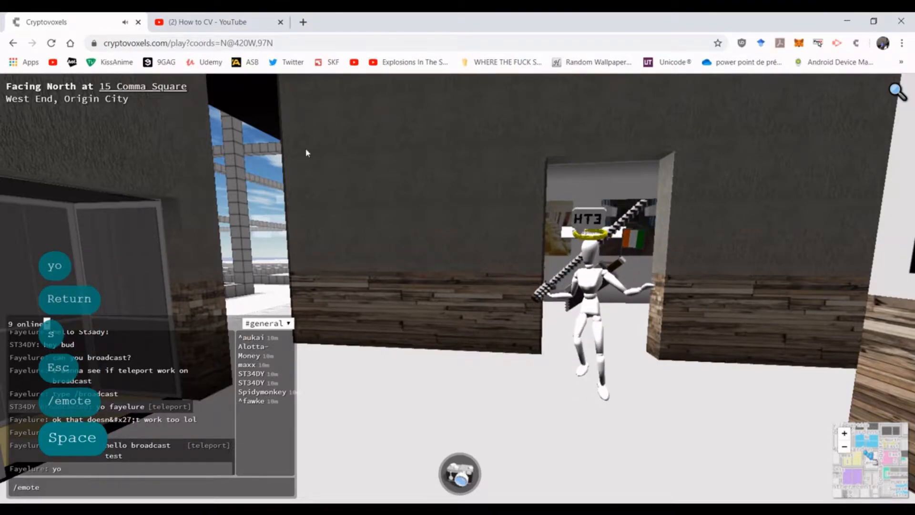
Switch to the Get Emoji browser tab to copy a smiley and a heart for /emote.
{"action": "left_click", "coordinate": [302, 22]}
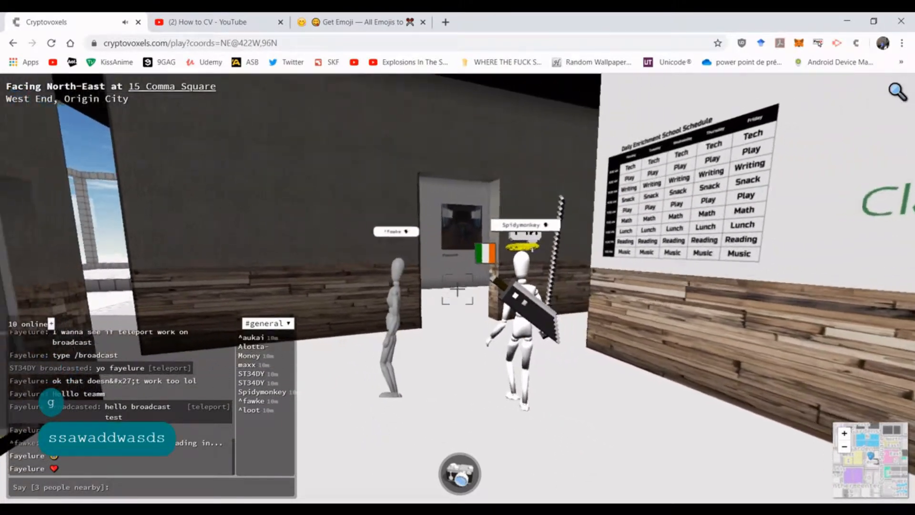
Walk forward toward the other avatars with voice chat enabled.
{"action": "key", "text": "w"}
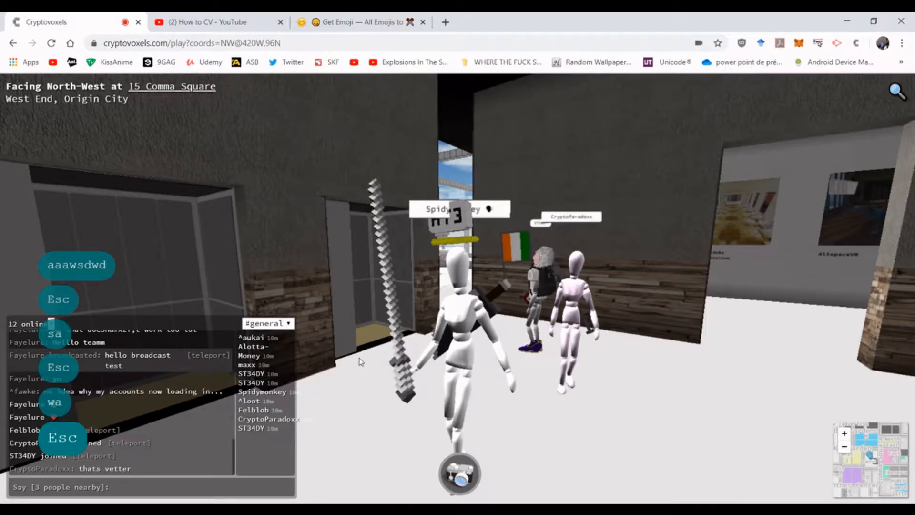
{"action": "type", "text": "can yo"}
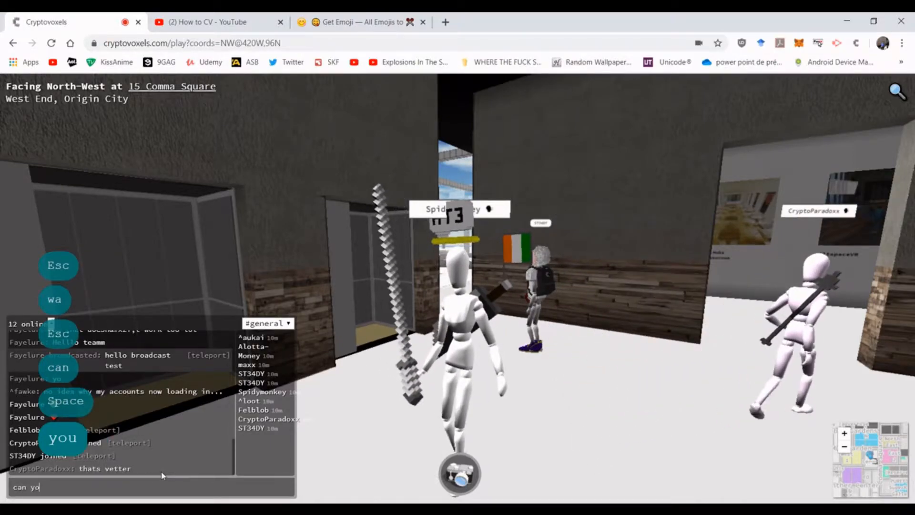
{"action": "key", "text": "Backspace"}
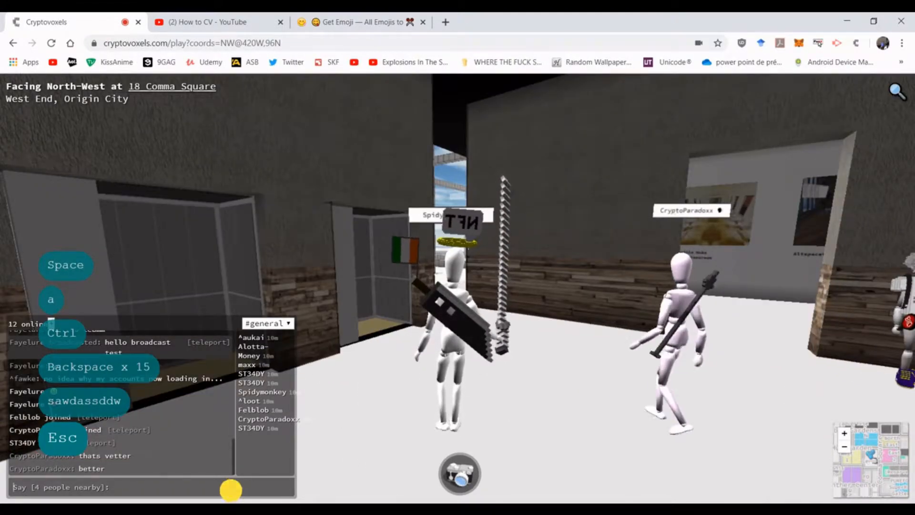
{"action": "type", "text": "can you hear"}
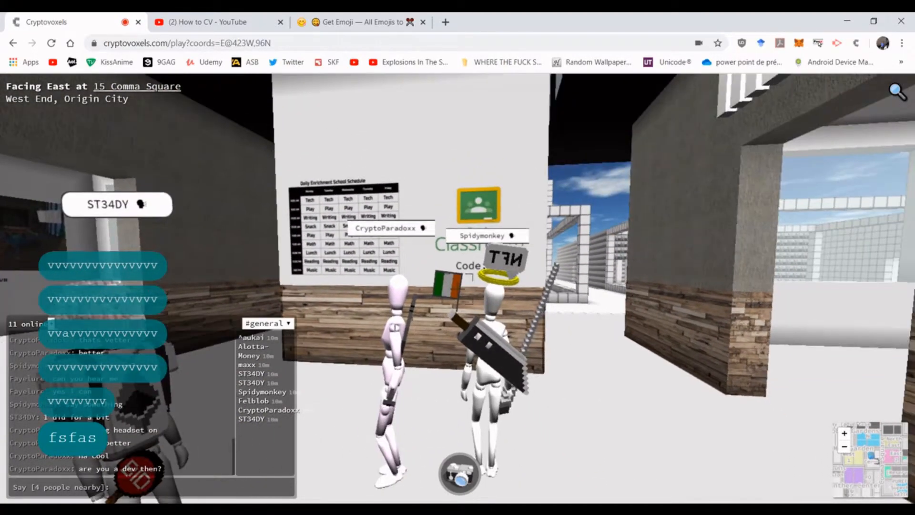
{"action": "type", "text": "dw"}
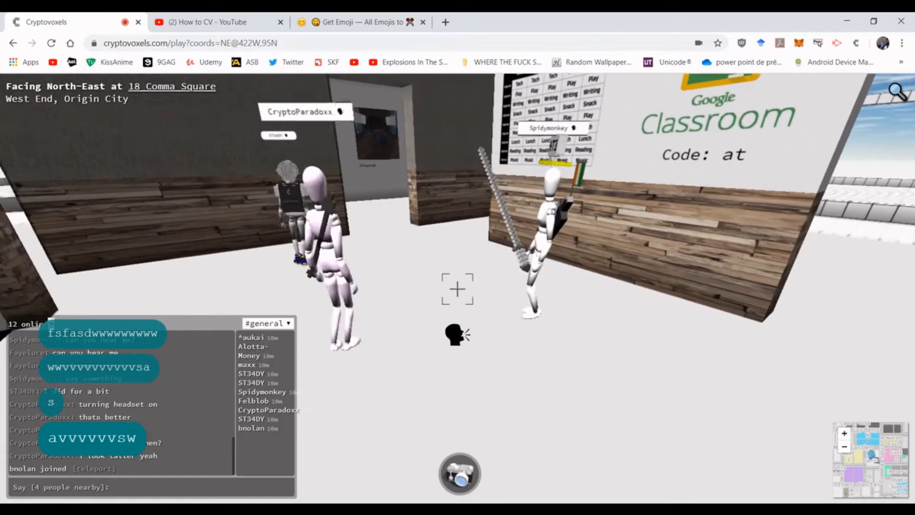
Walk closer to the players by the Google Classroom wall while speaking over voice.
{"action": "key", "text": "w"}
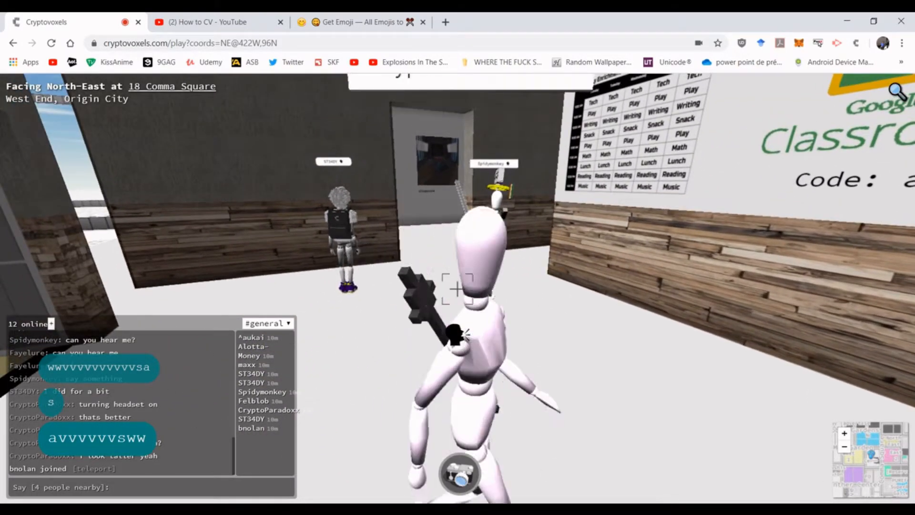